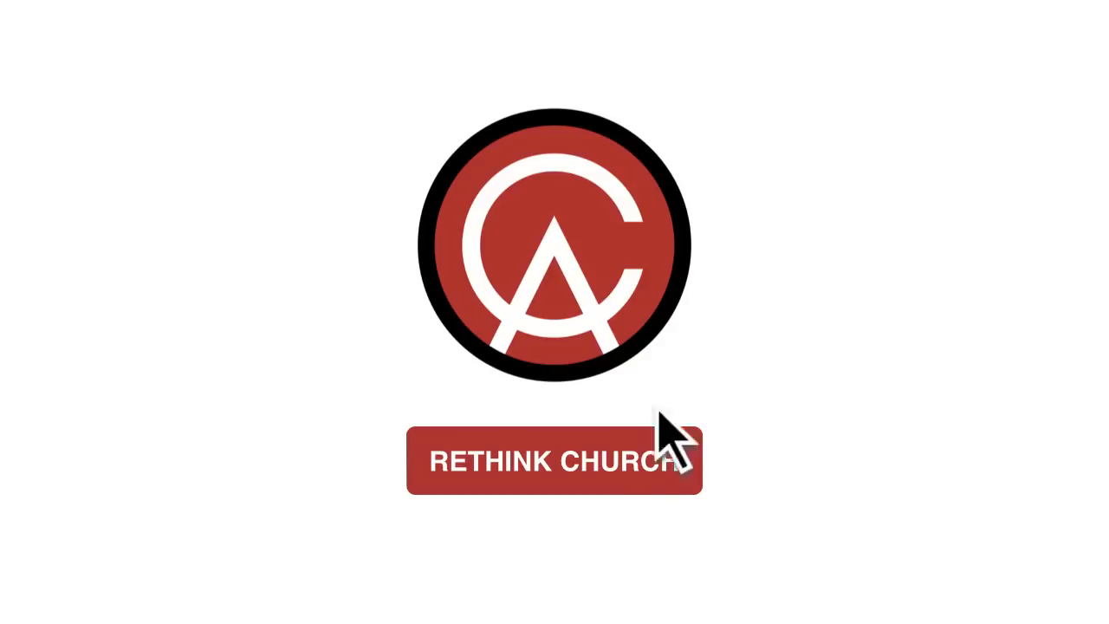
pyautogui.click(554, 460)
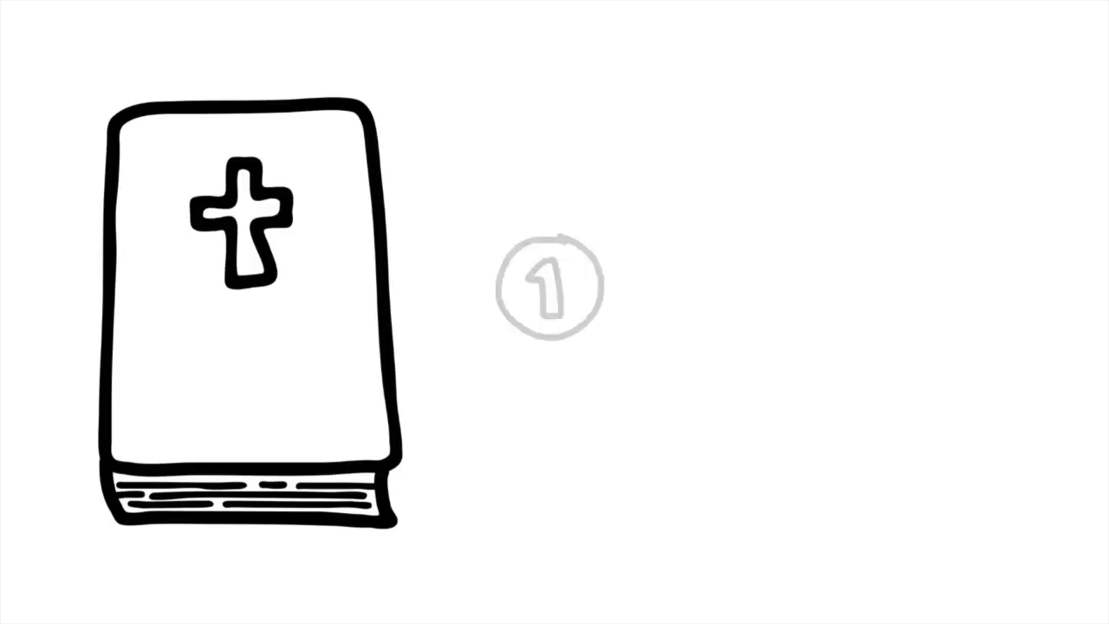